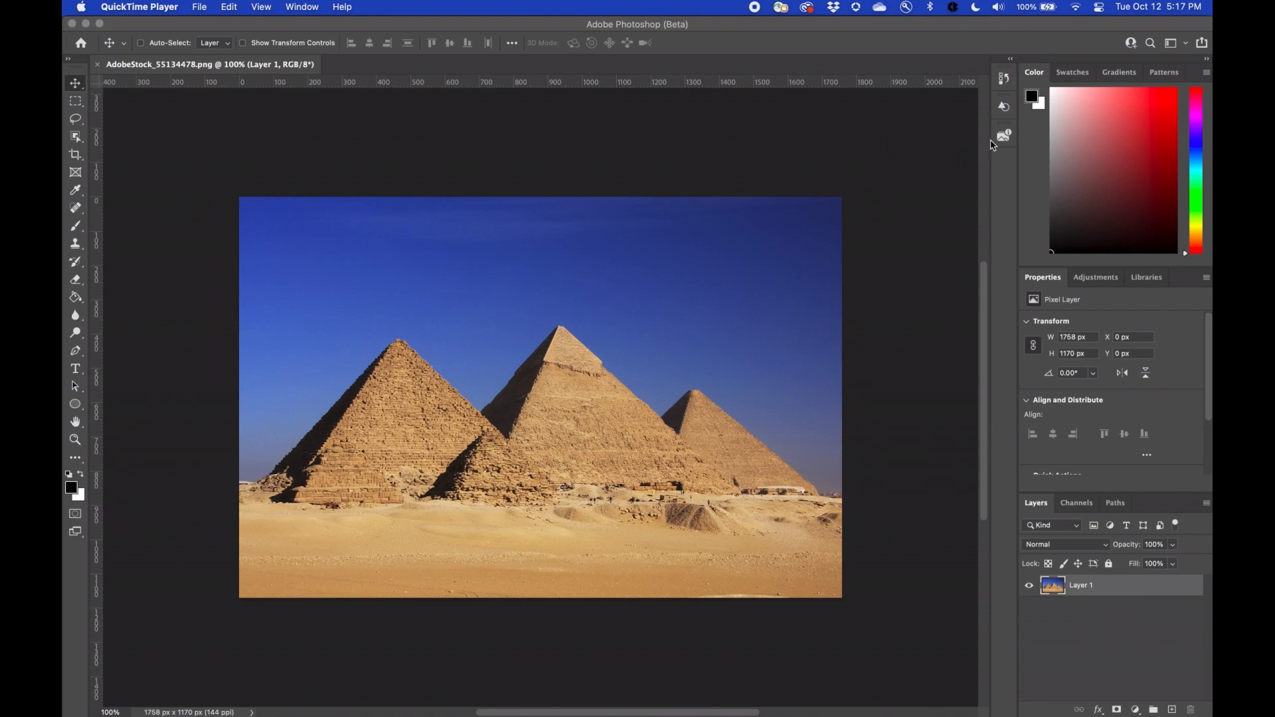
Open the Content Credentials settings and preview the credentials that will be attached
left_click(1003, 135)
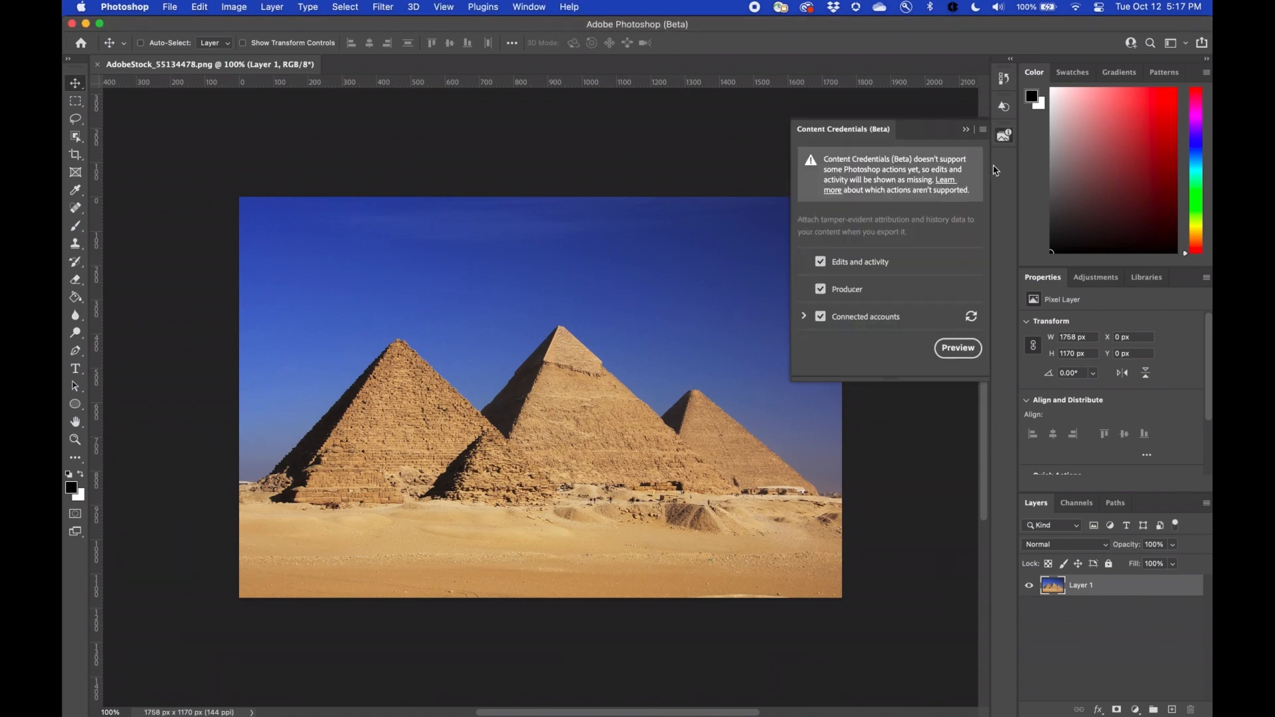
left_click(958, 348)
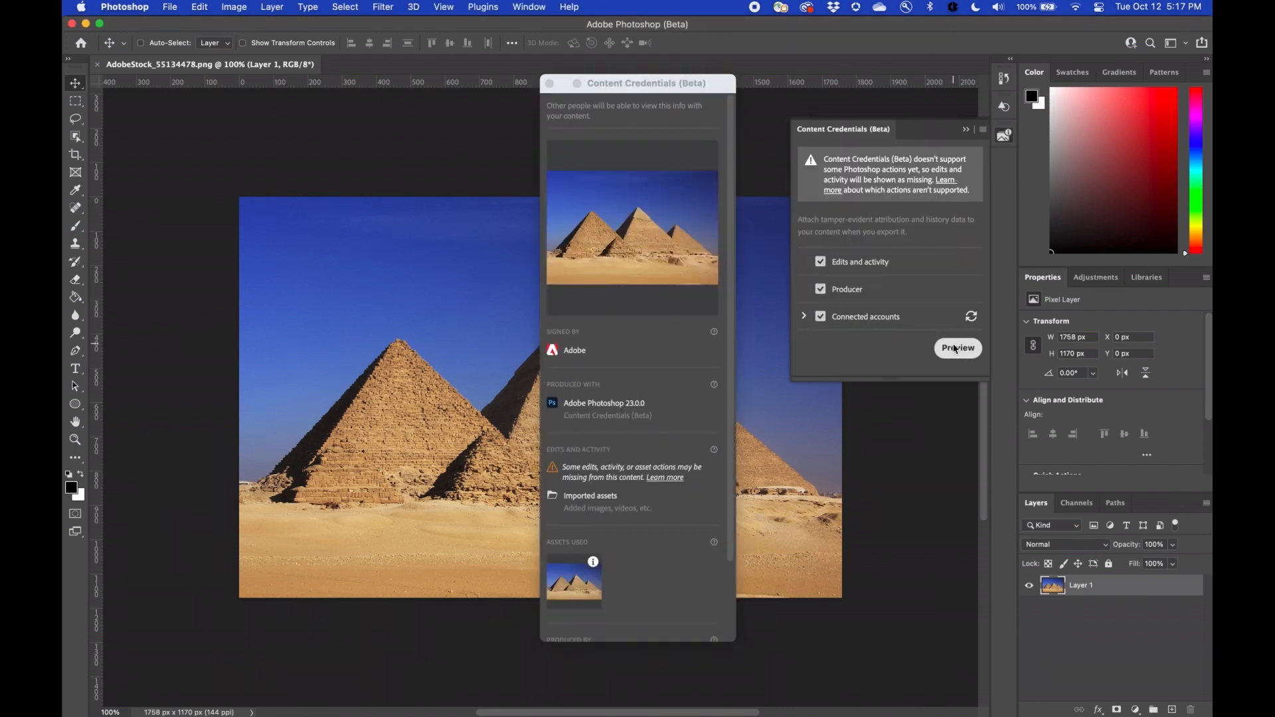
scroll("down", 3)
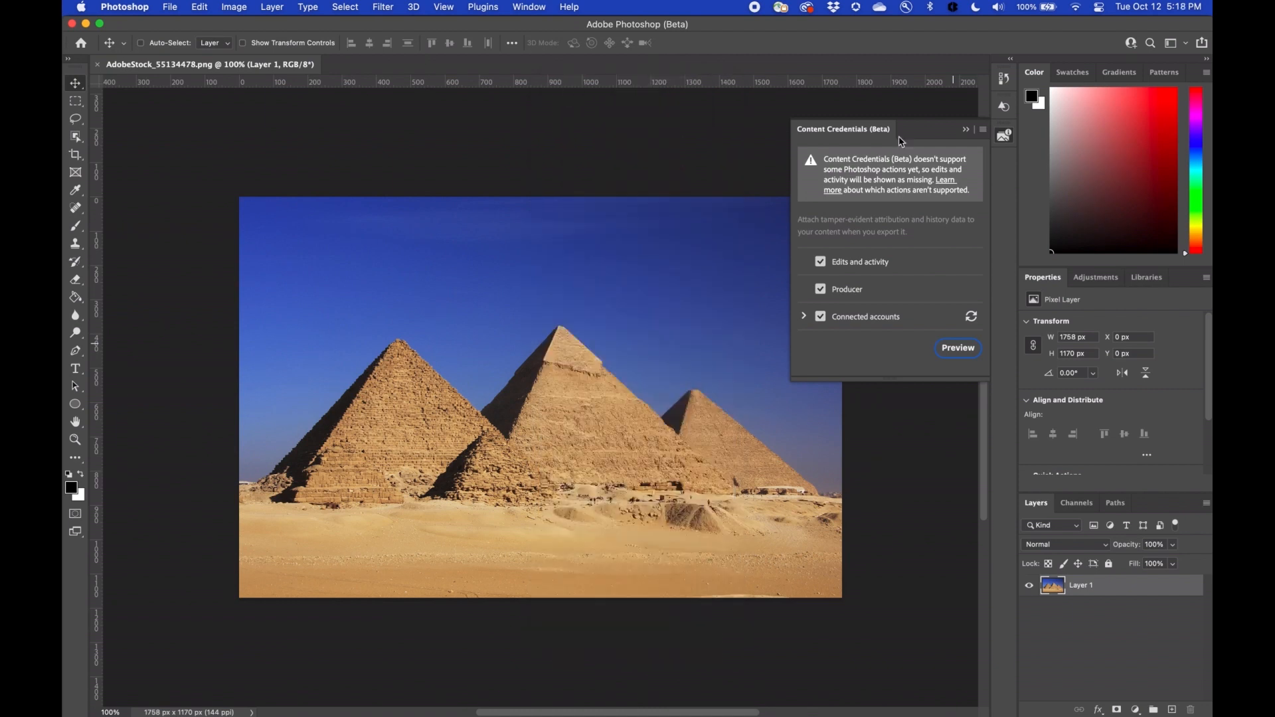
Add a Hue/Saturation adjustment layer targeting only the Yellows colour range
left_click(966, 129)
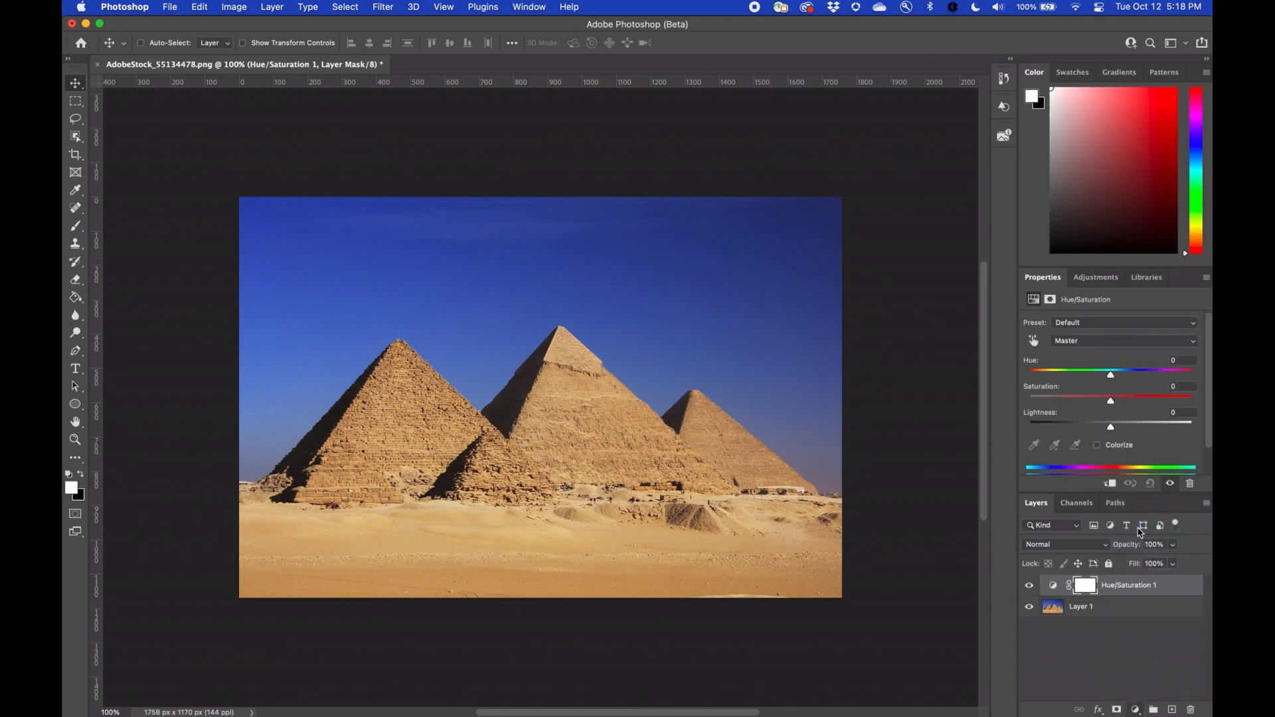
left_click(1123, 341)
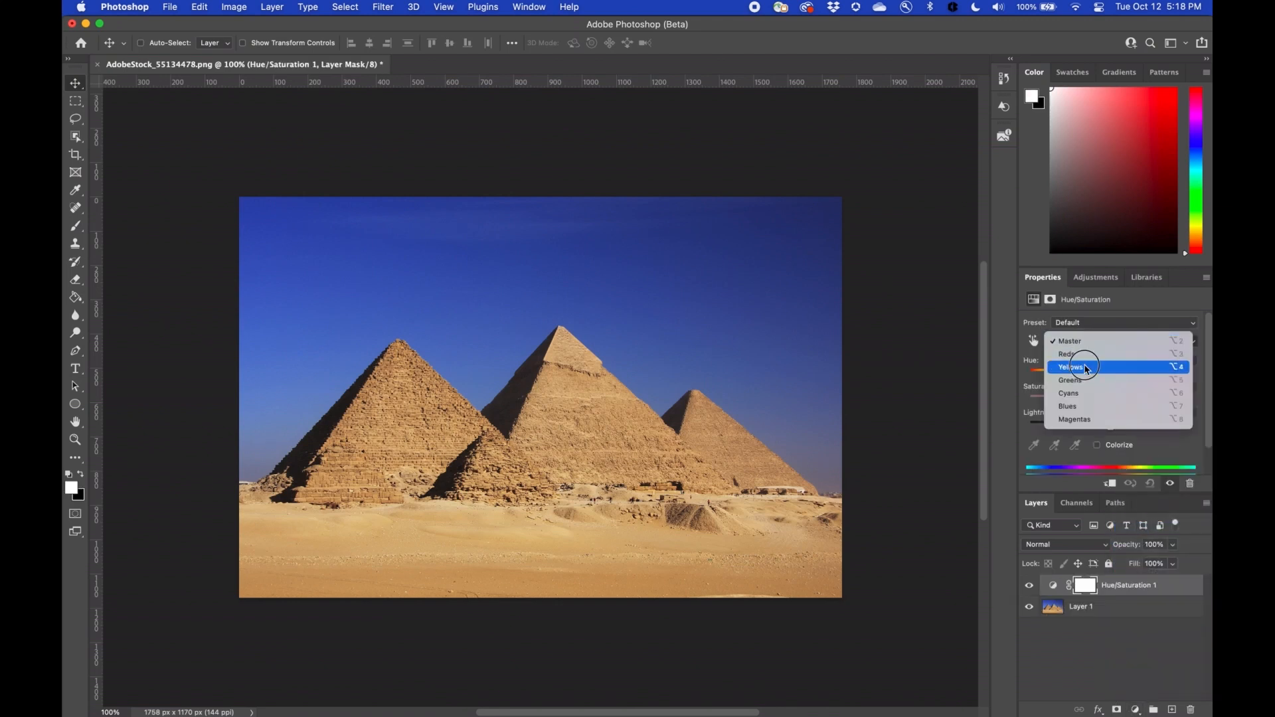
left_click(1069, 367)
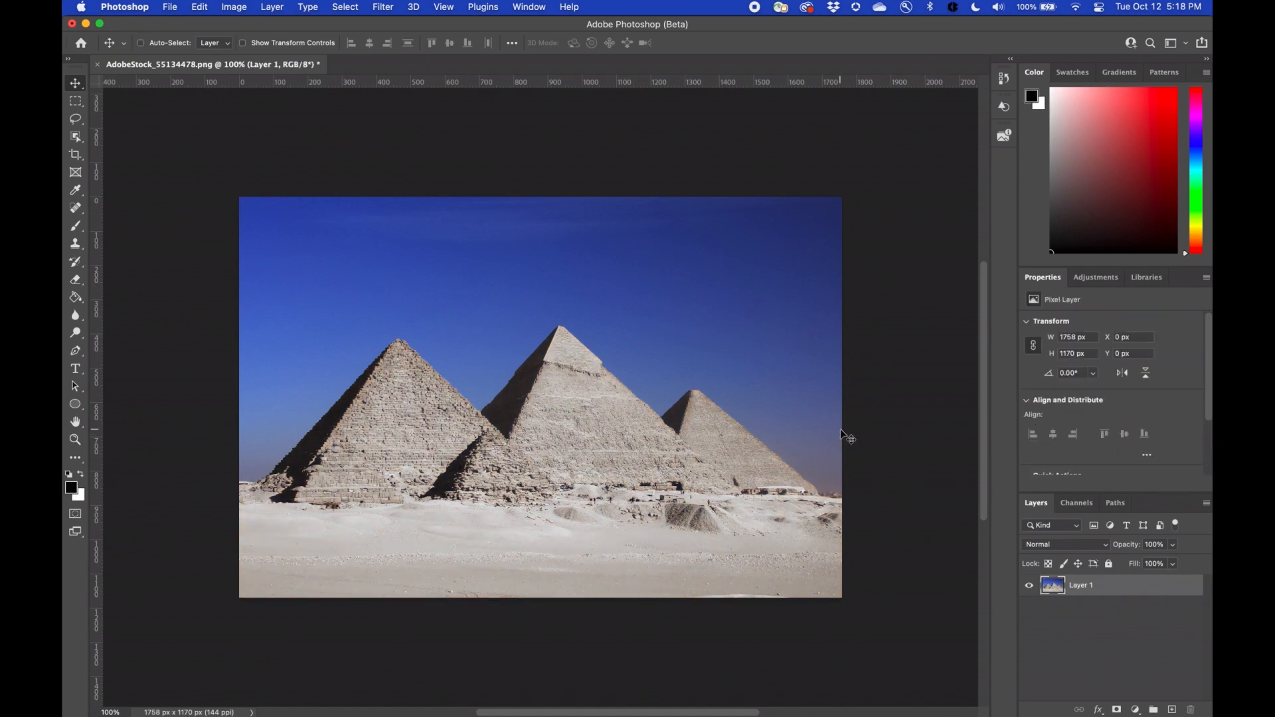
Replace the sky with a cloudy sky using Edit > Sky Replacement, tuning its look
left_click(198, 7)
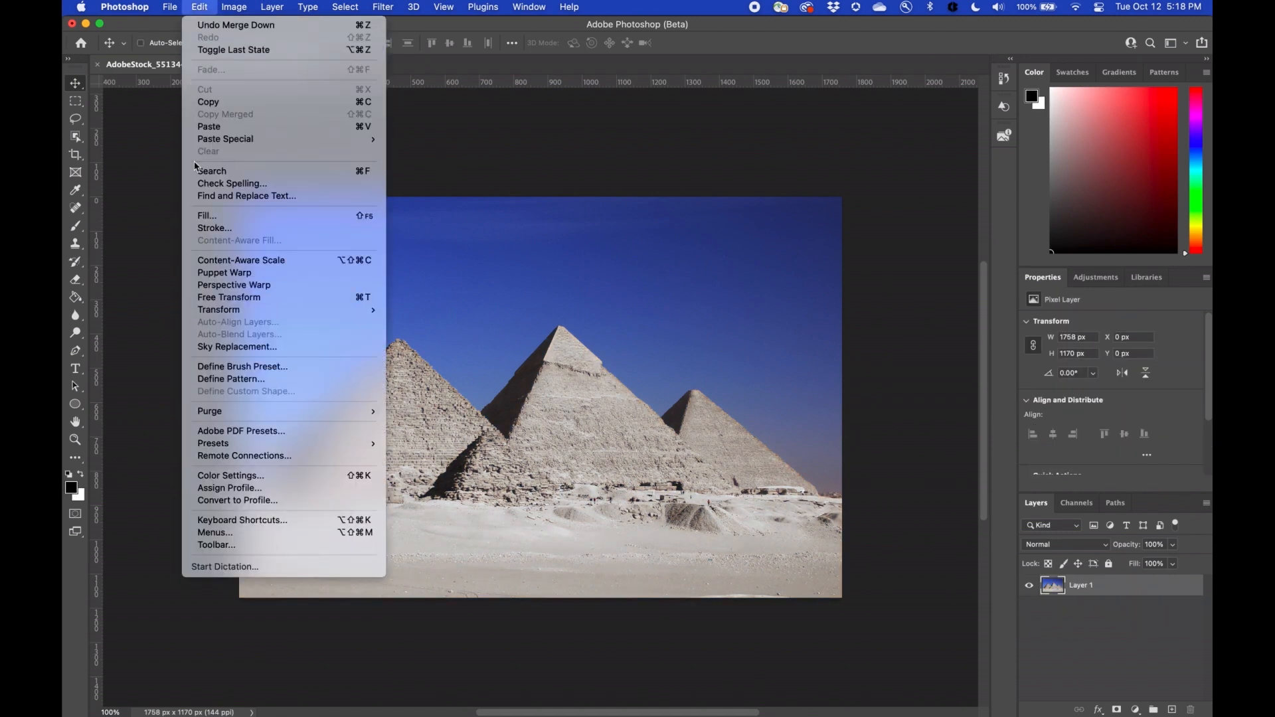
left_click(237, 346)
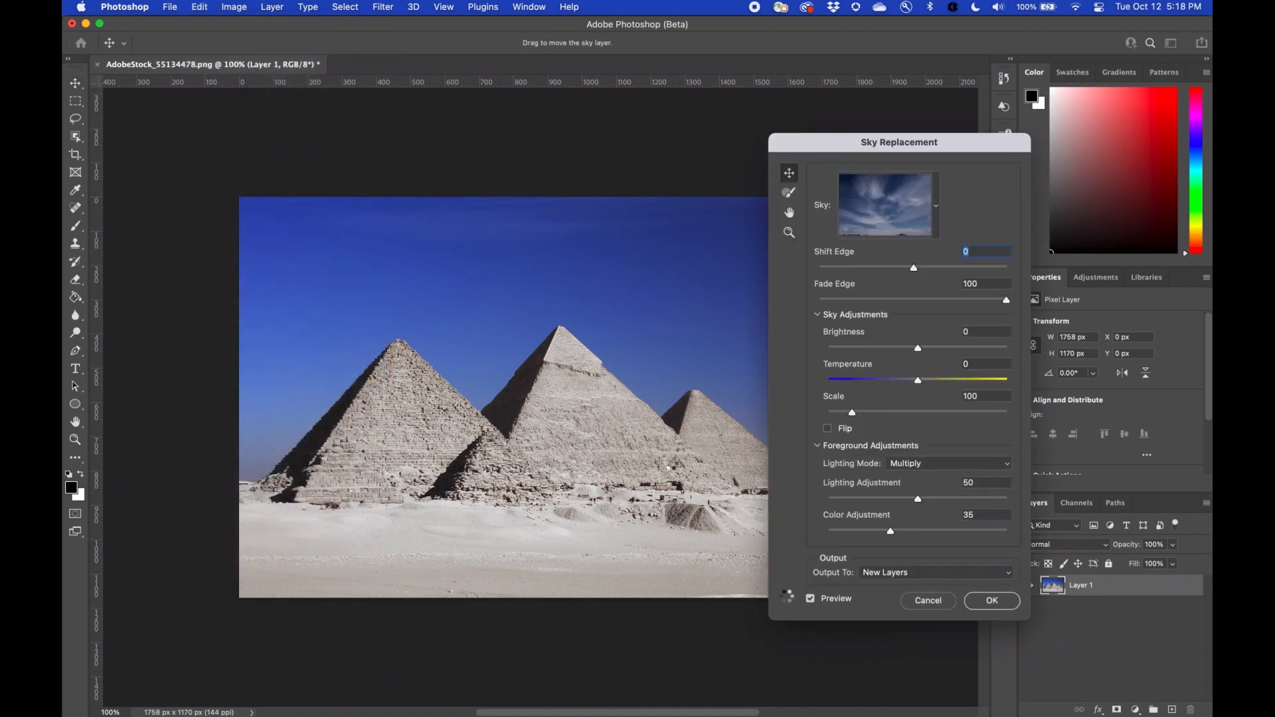
left_click_drag(917, 499, 919, 499)
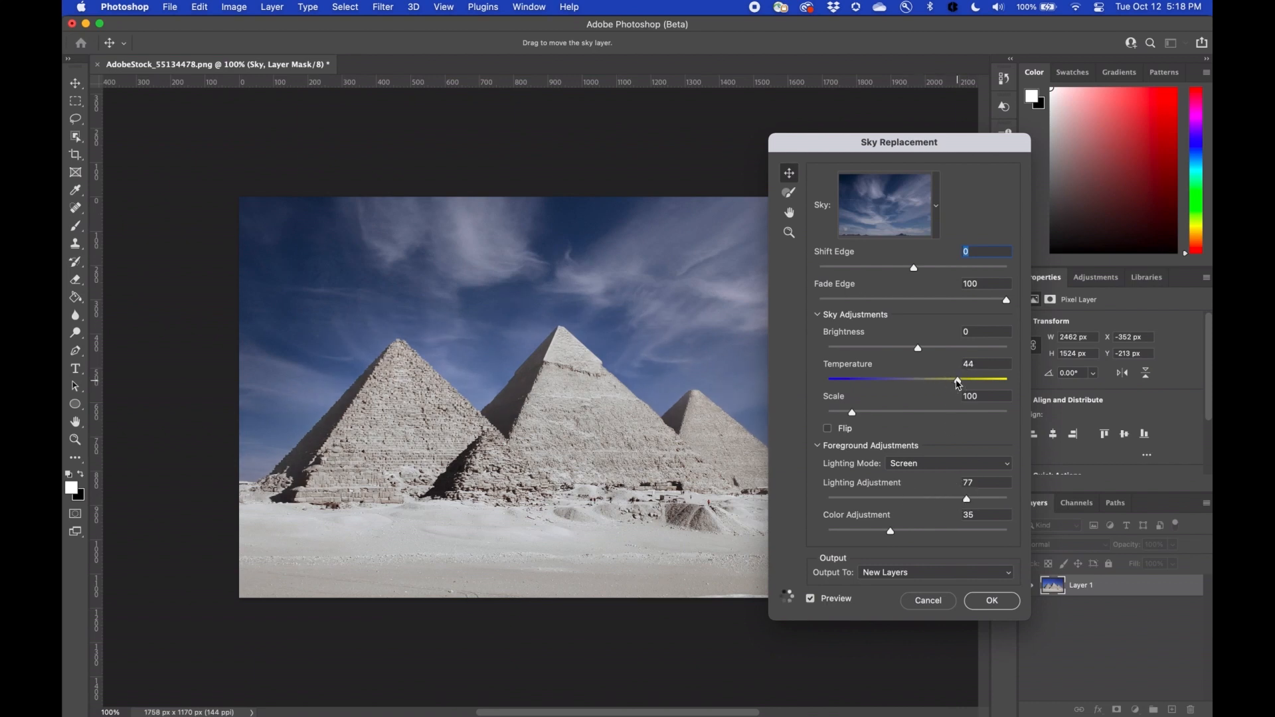
left_click(992, 601)
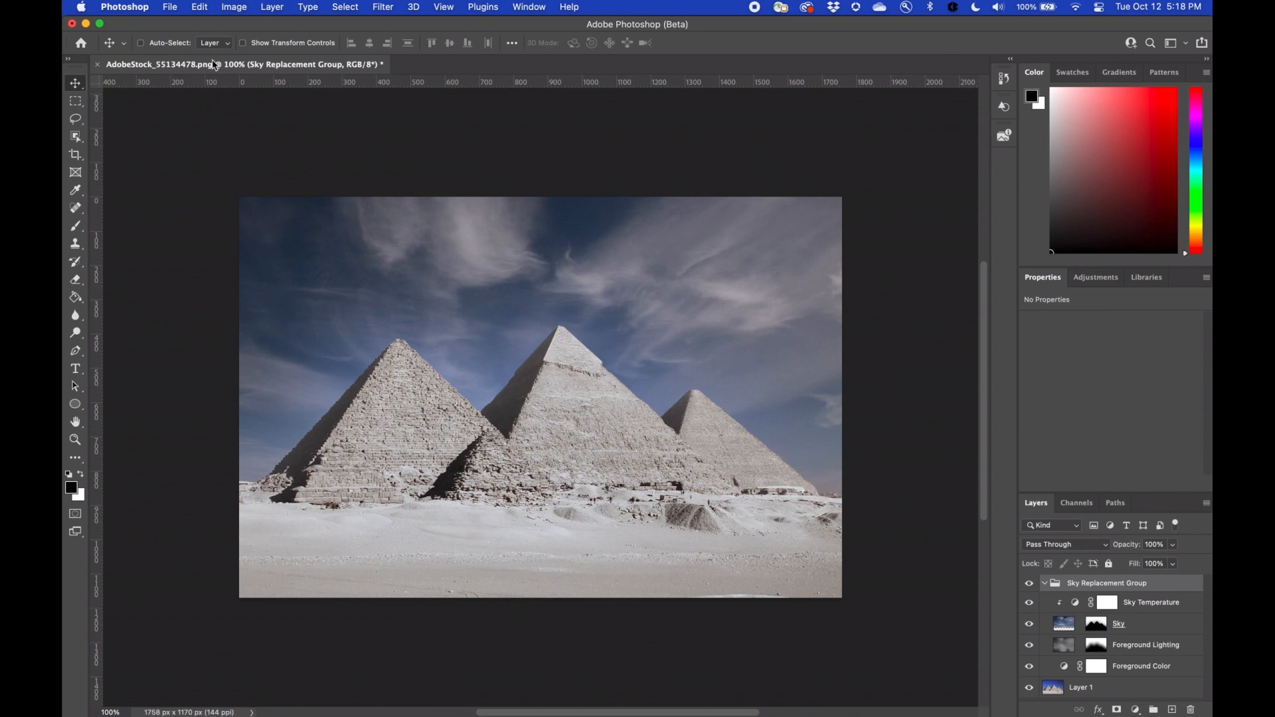
Place the snowfall image as an embedded layer and set its blend mode to Screen
left_click(169, 7)
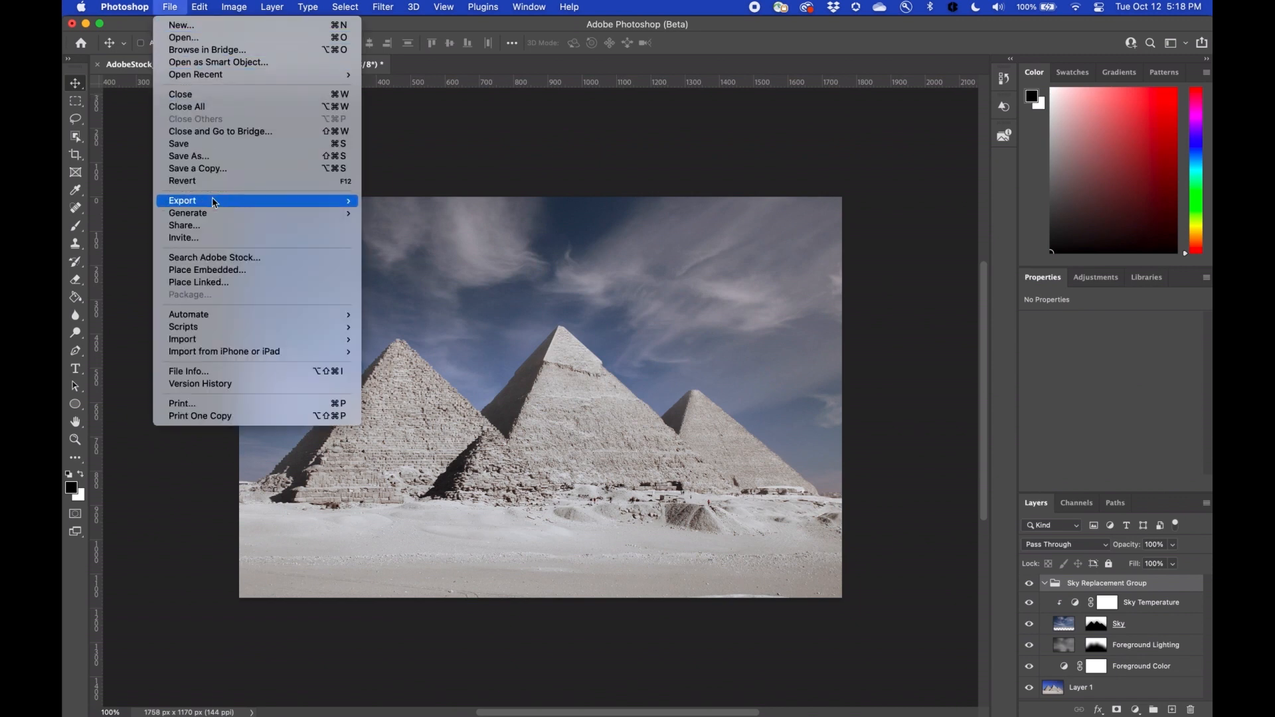
left_click(208, 269)
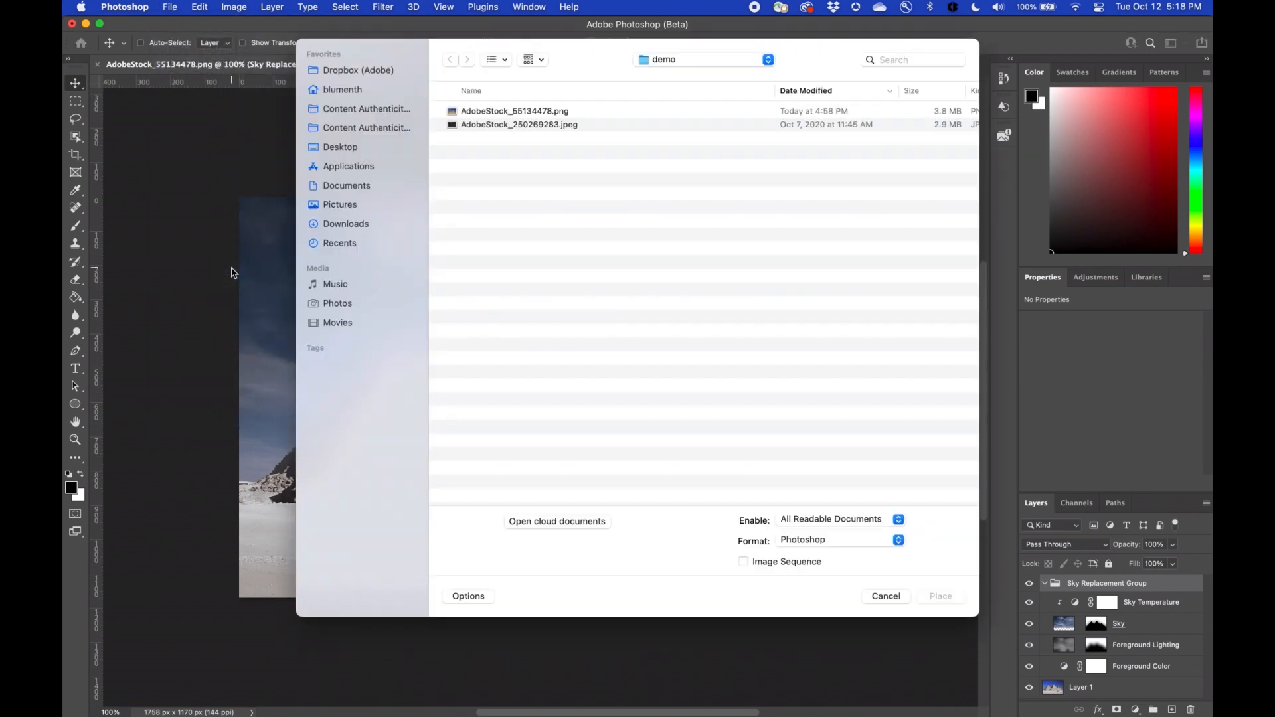
left_click(519, 125)
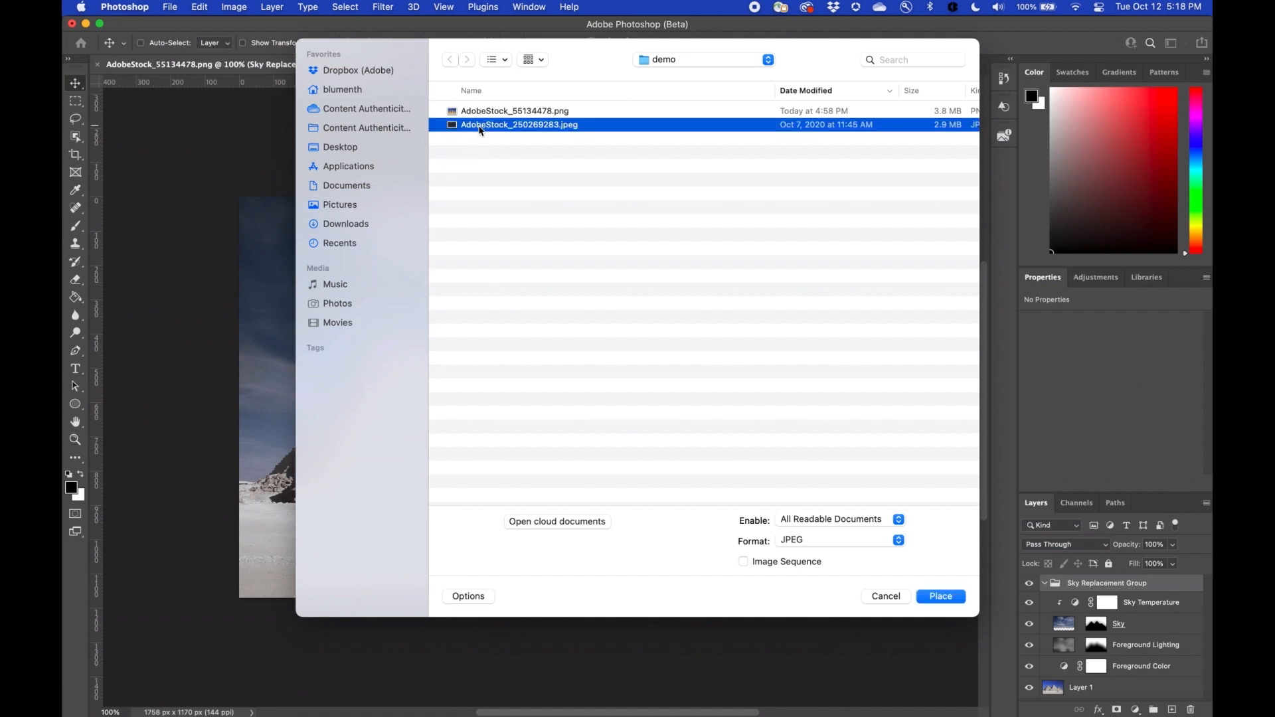
left_click(940, 597)
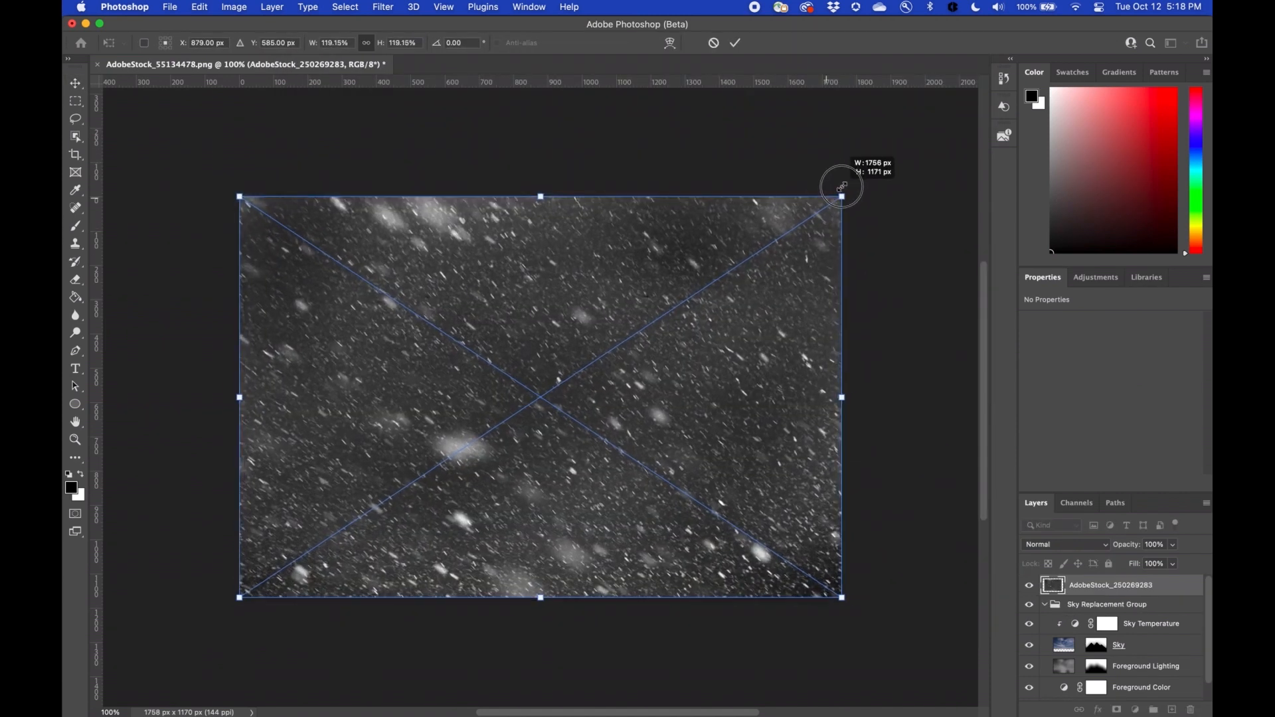
left_click(1061, 544)
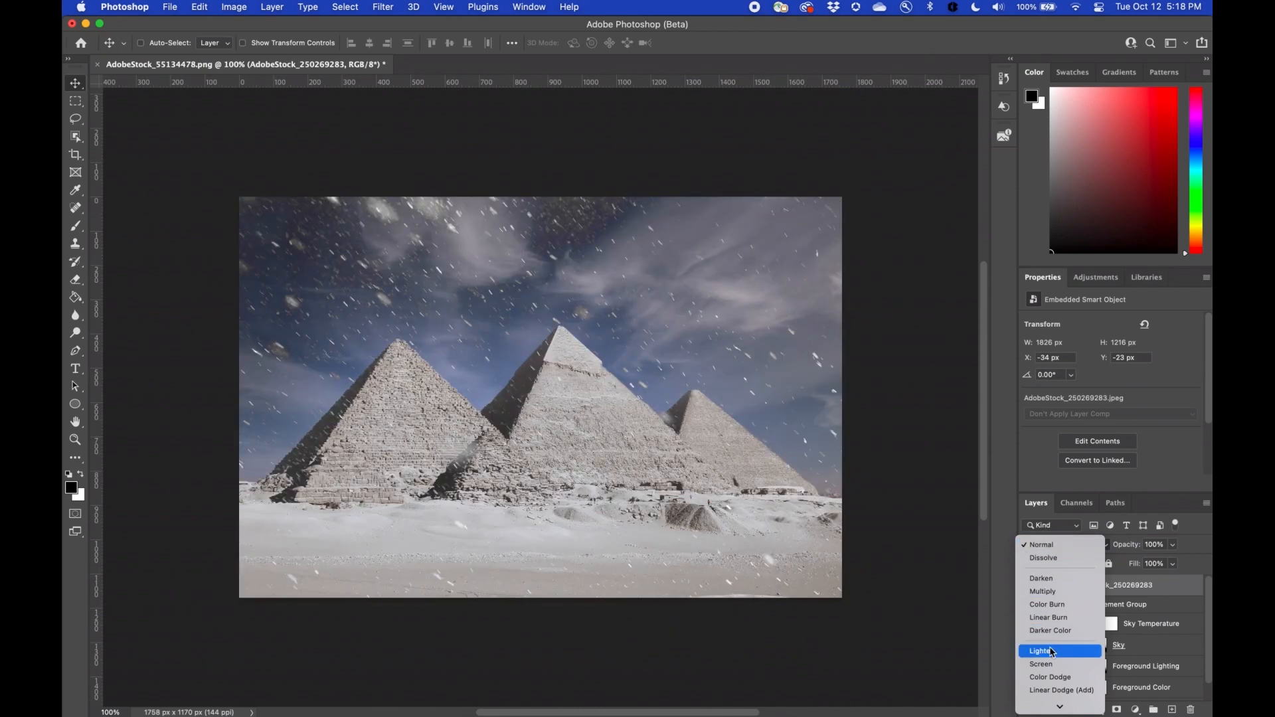
left_click(1040, 664)
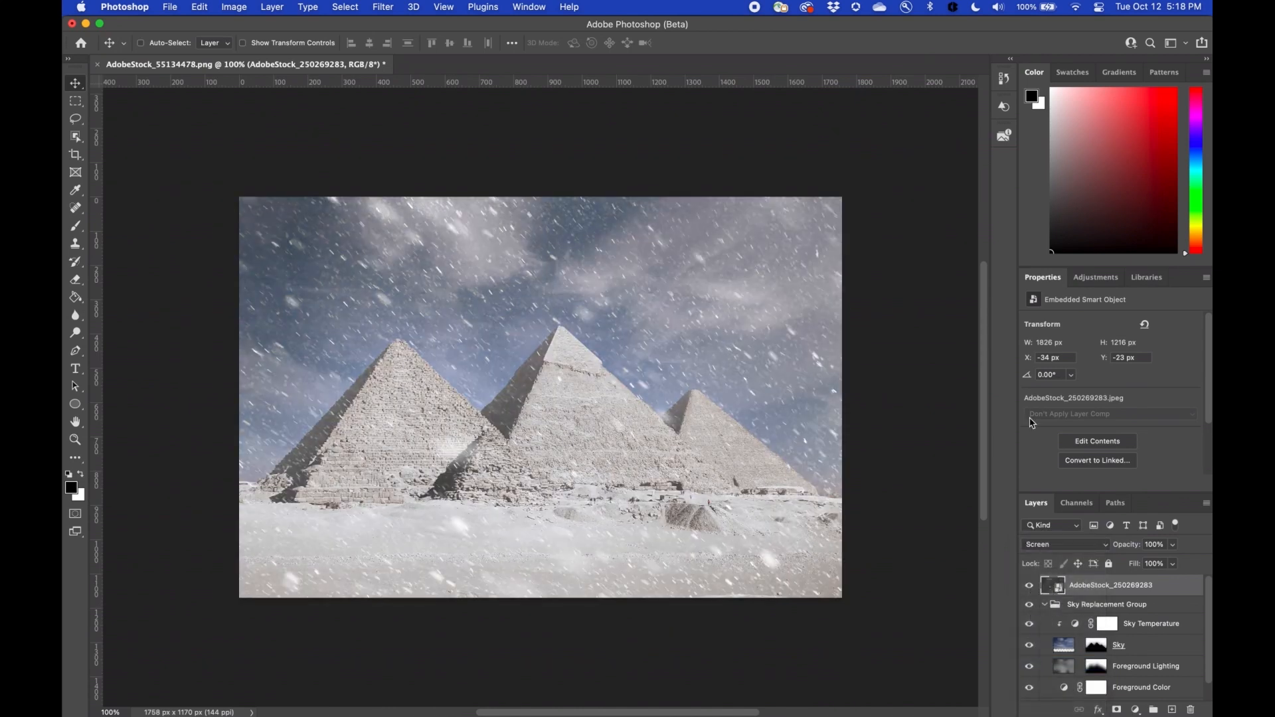
left_click(1004, 135)
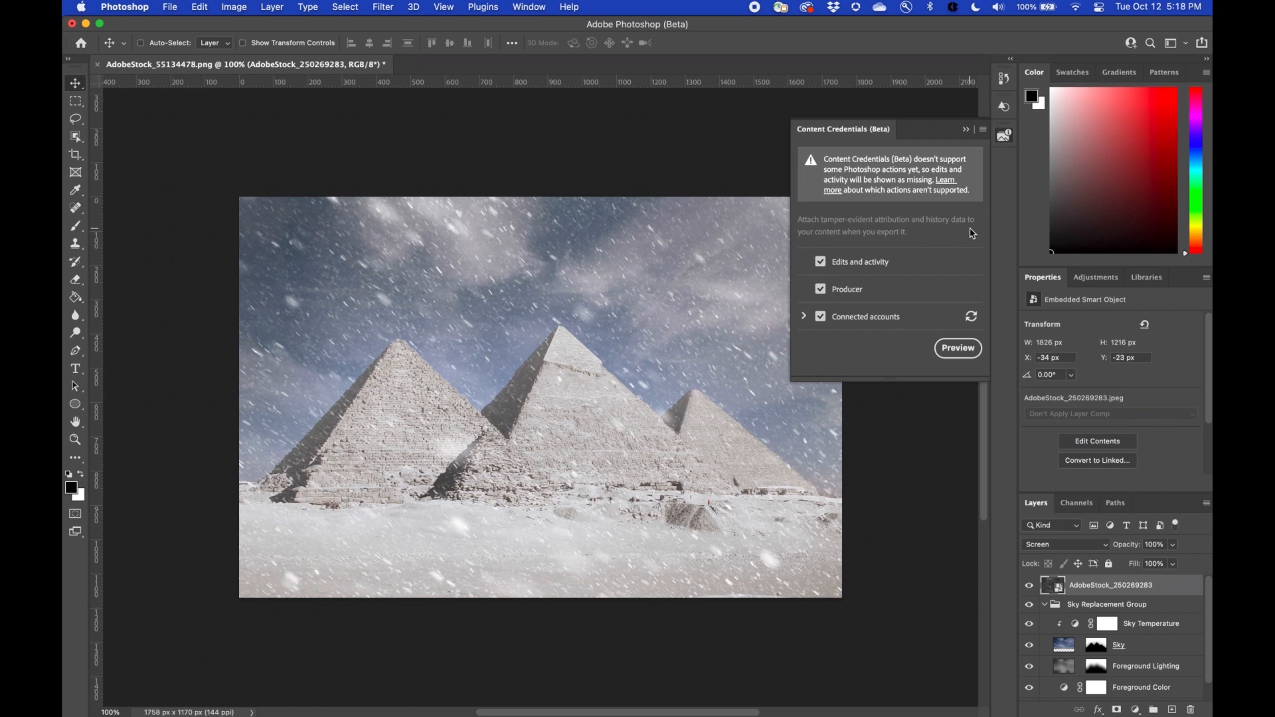
Preview the edited image's credentials, scrolling through imported assets, adjustments and AI tools
left_click(958, 347)
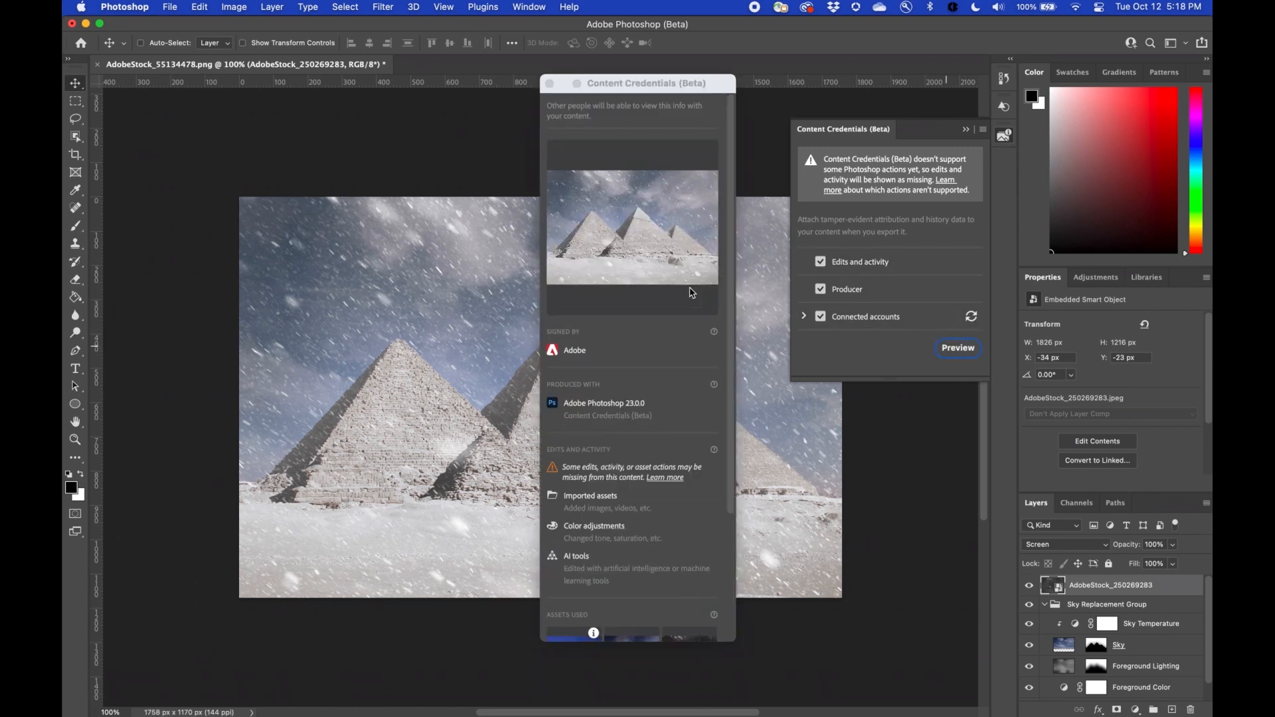
scroll("down", 3)
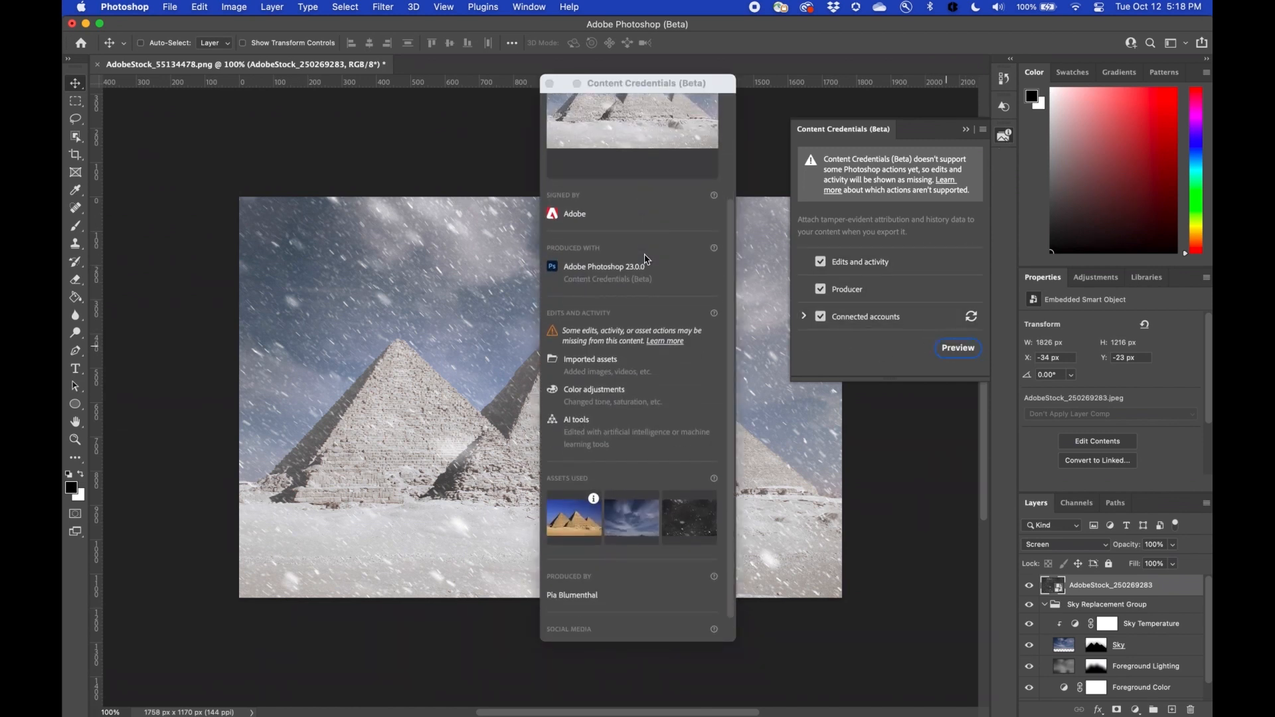
scroll("down", 3)
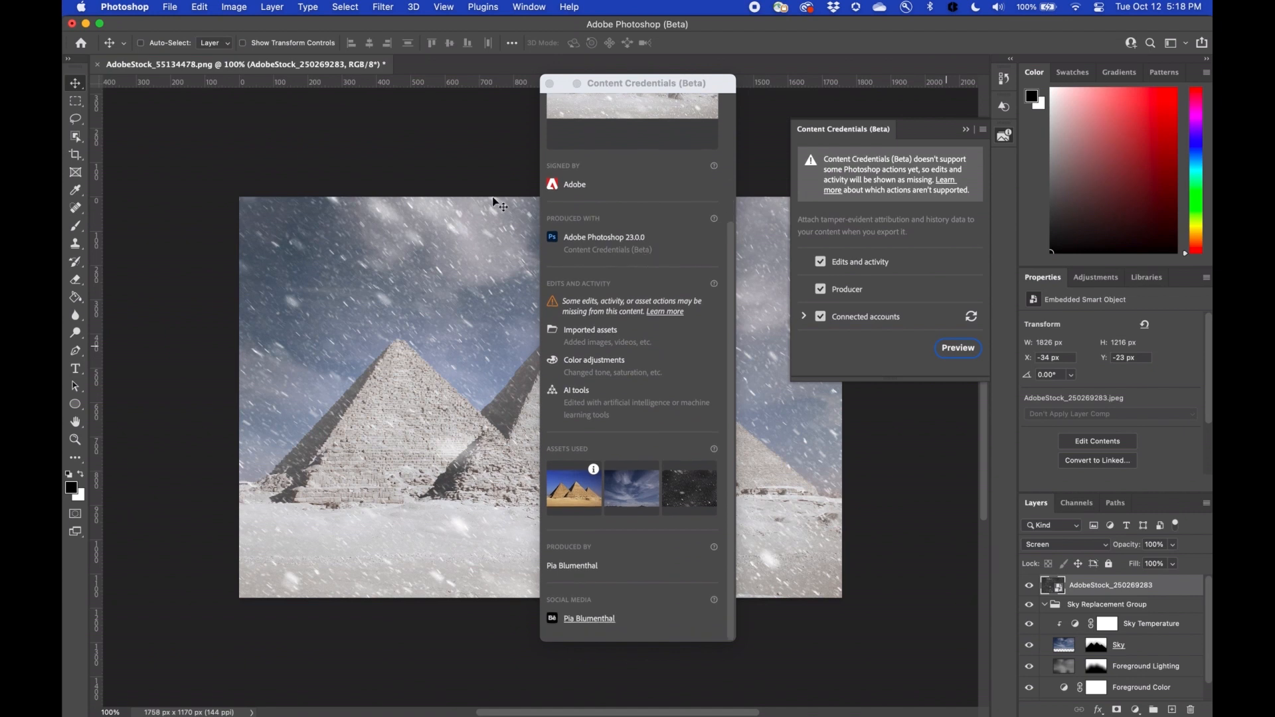
left_click(169, 6)
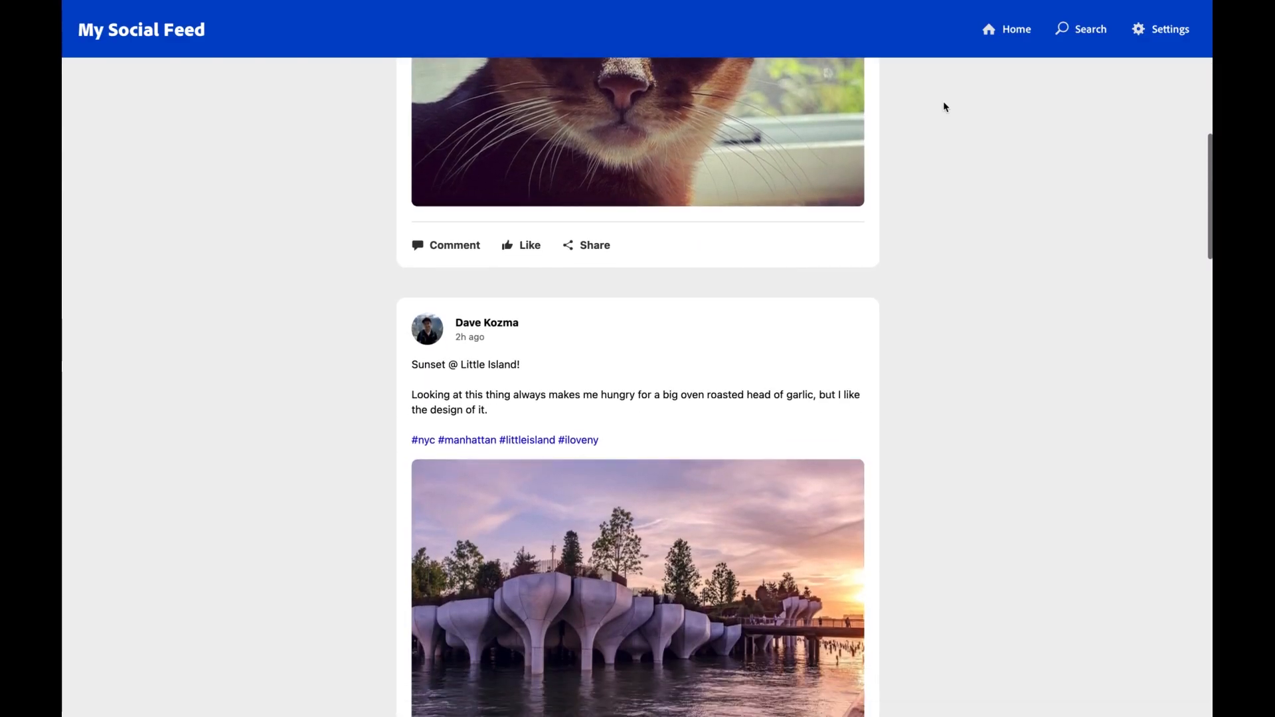
Scroll to the Antarctica pyramids post and open its image credentials in Verify
scroll("down", 3)
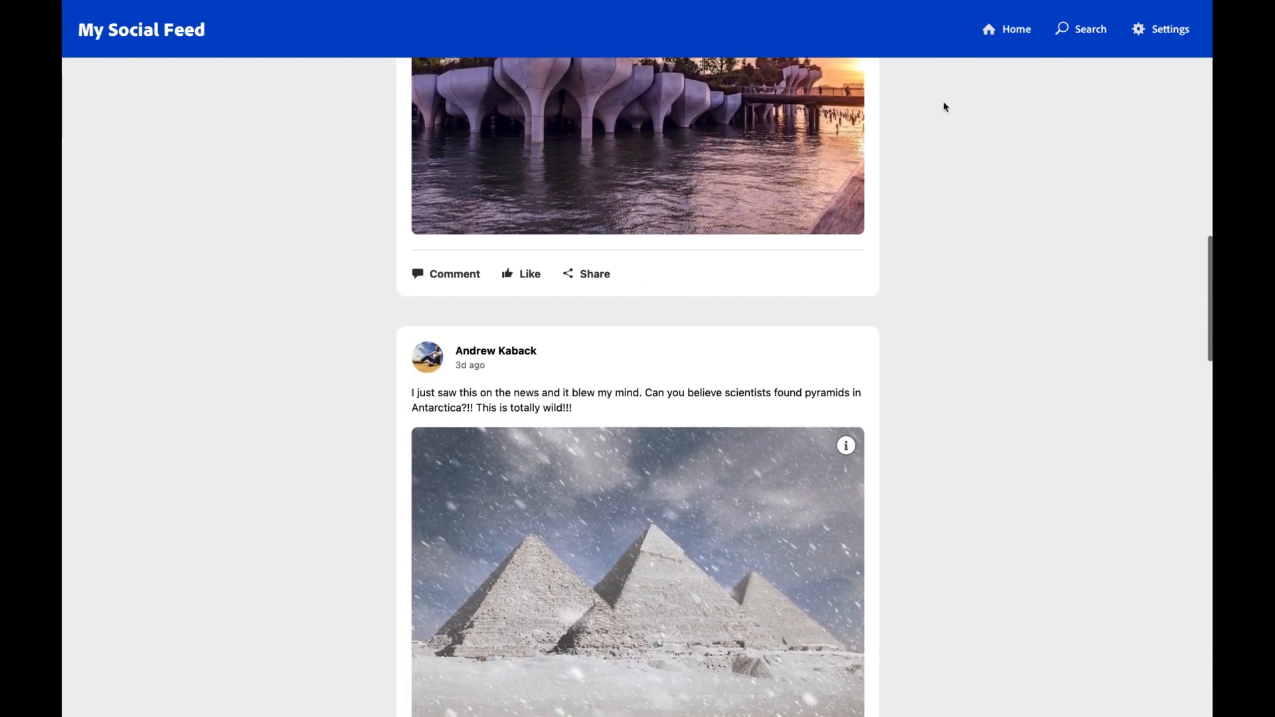
scroll("down", 3)
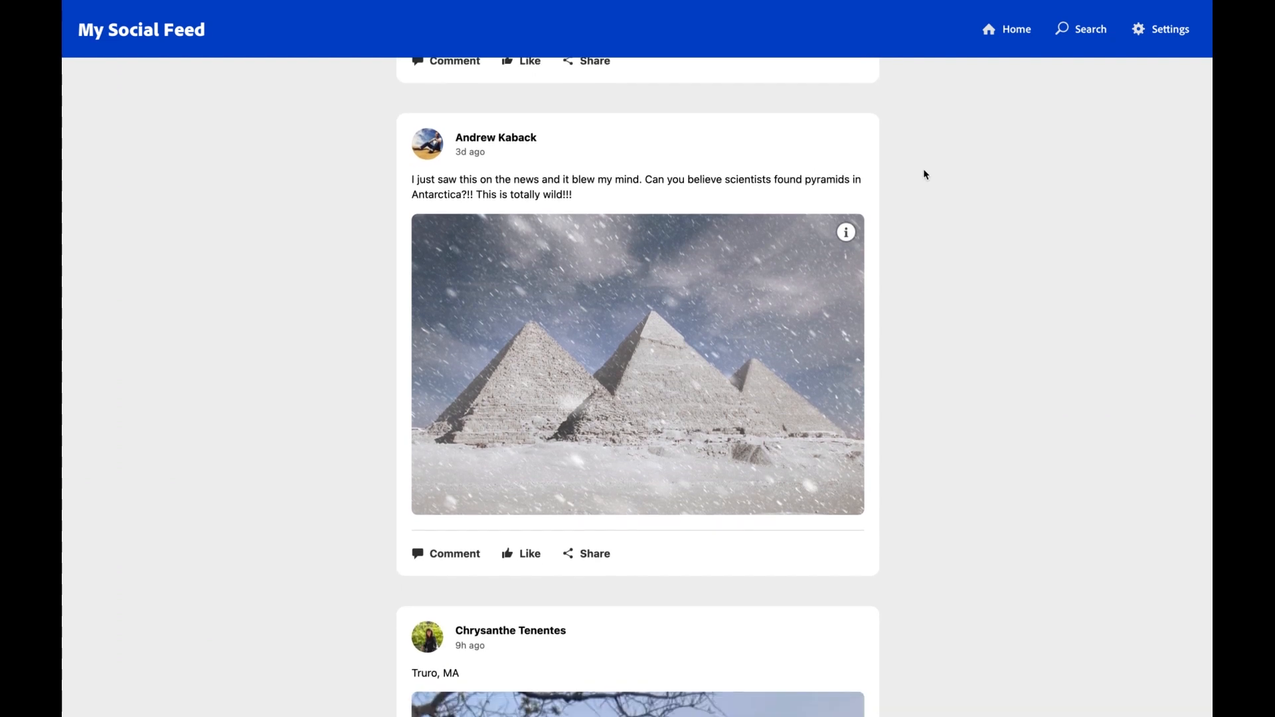
mouse_move(846, 233)
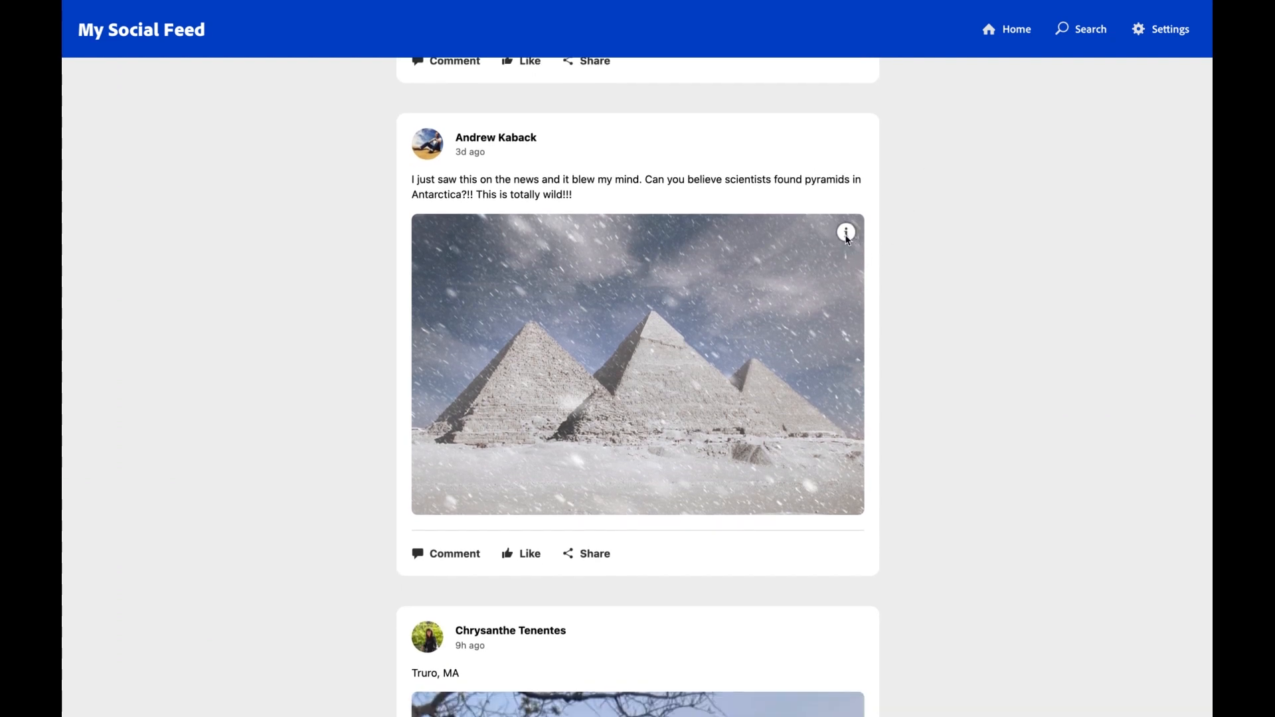
left_click(846, 232)
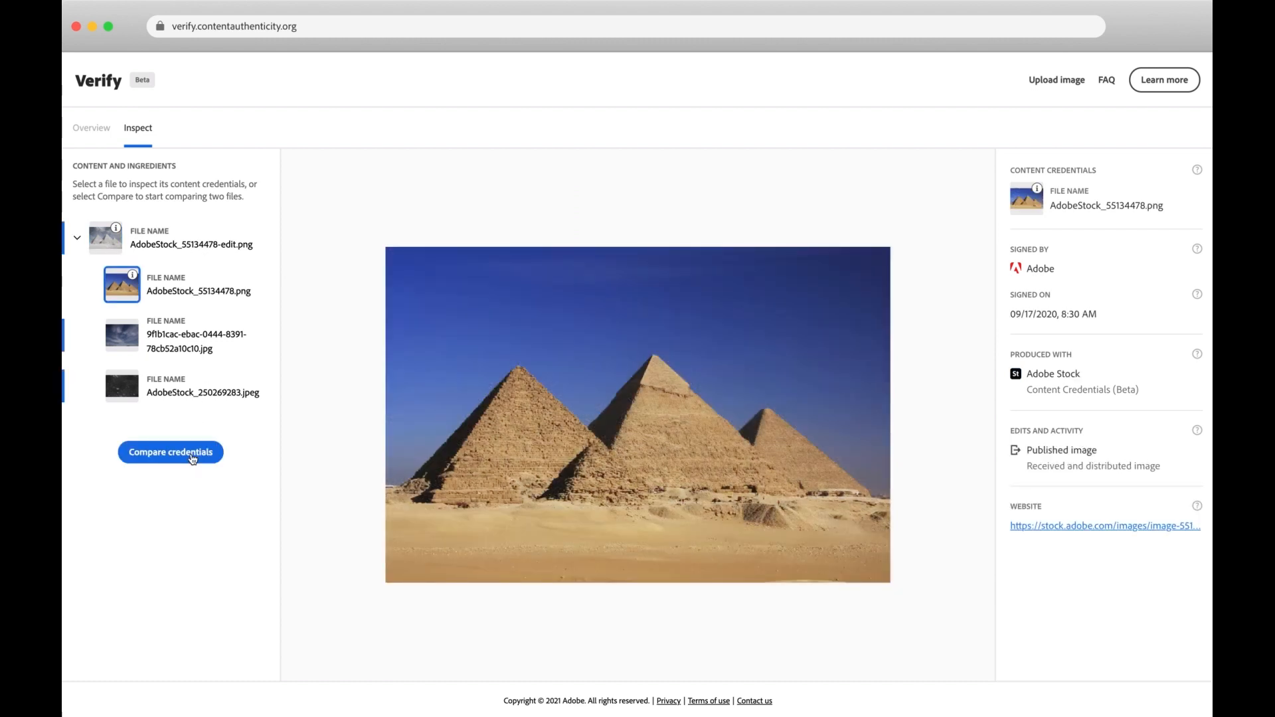
Compare original and edited credentials, dragging the divider left to reveal the snowy version
left_click(170, 452)
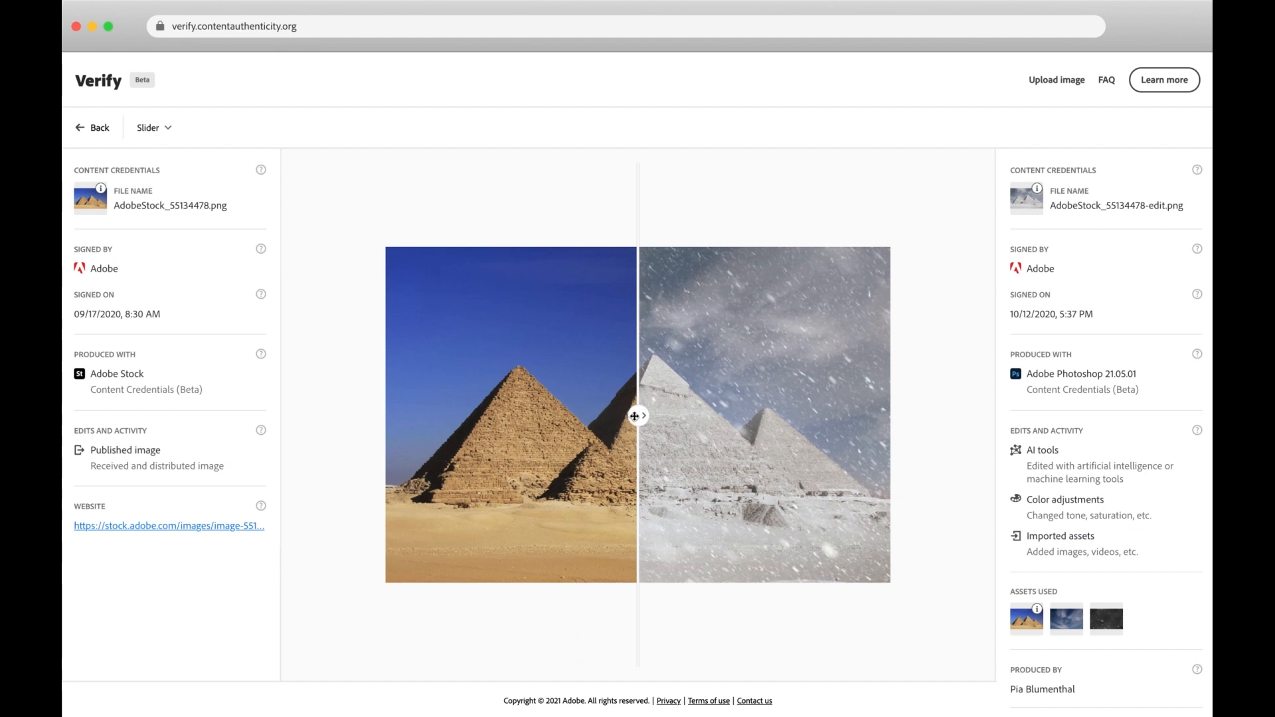
left_click_drag(637, 415, 605, 435)
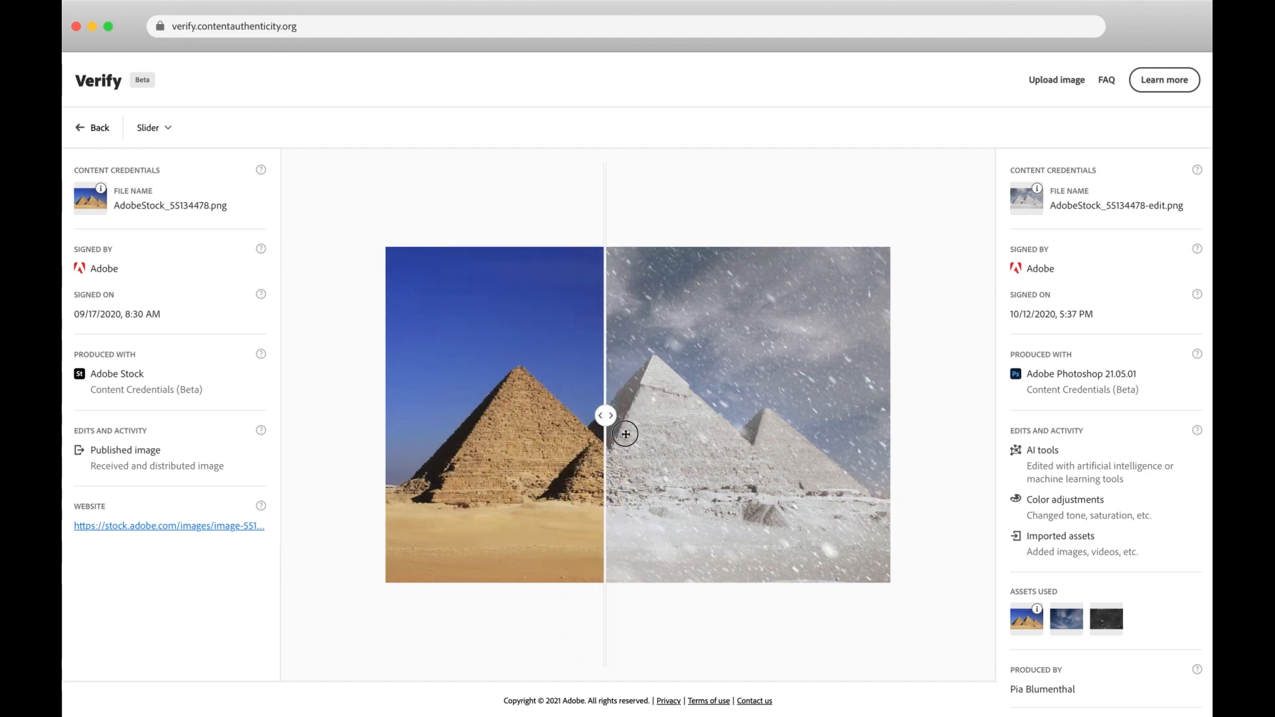